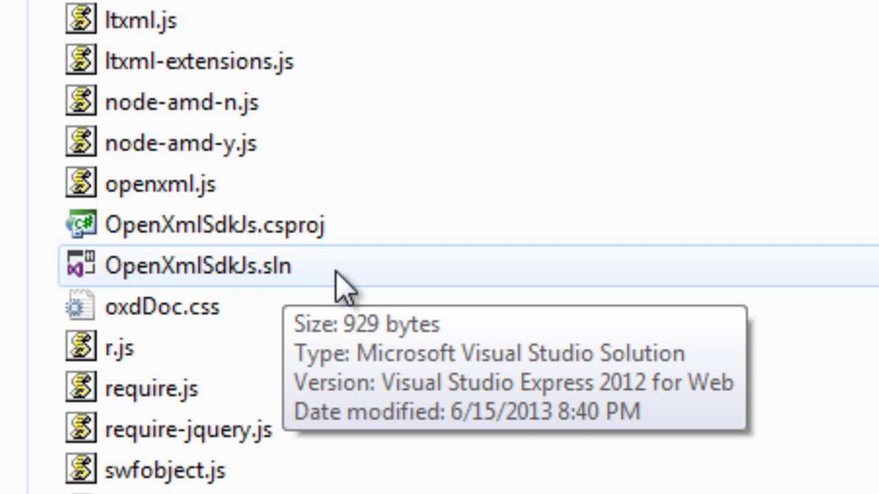
- Open OpenXmlSdkJs.sln and examp06-template-documents.html, scrolling through the templateDocument base64 string
double_click(172, 267)
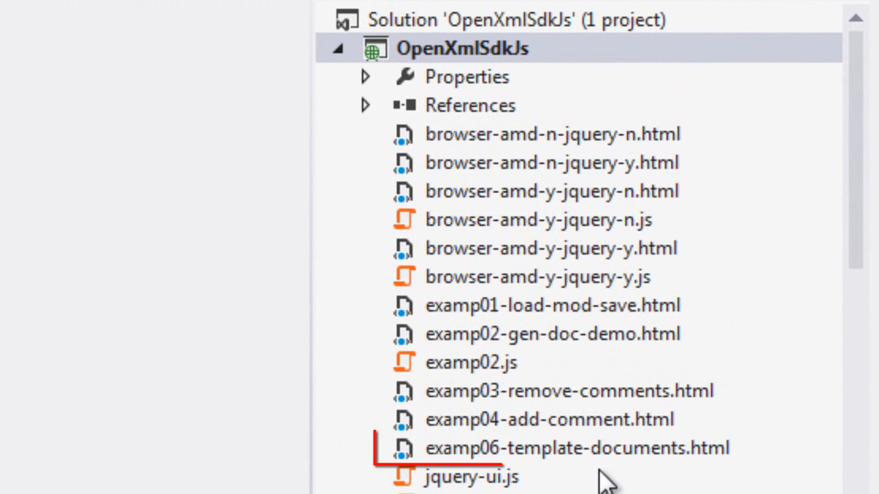
click(577, 448)
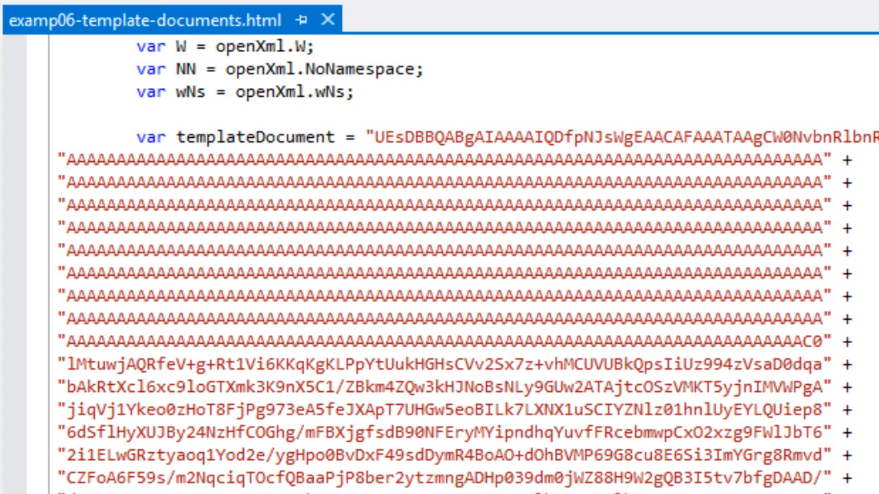
scroll(down, 3)
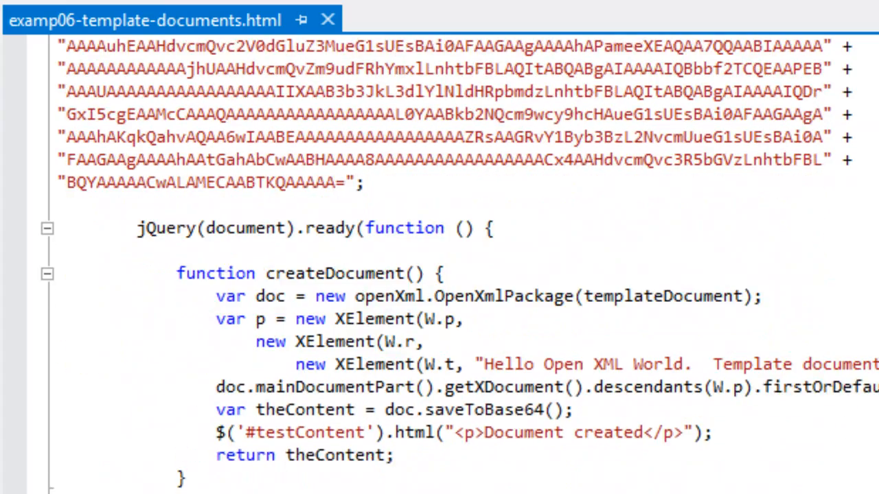
scroll(down, 3)
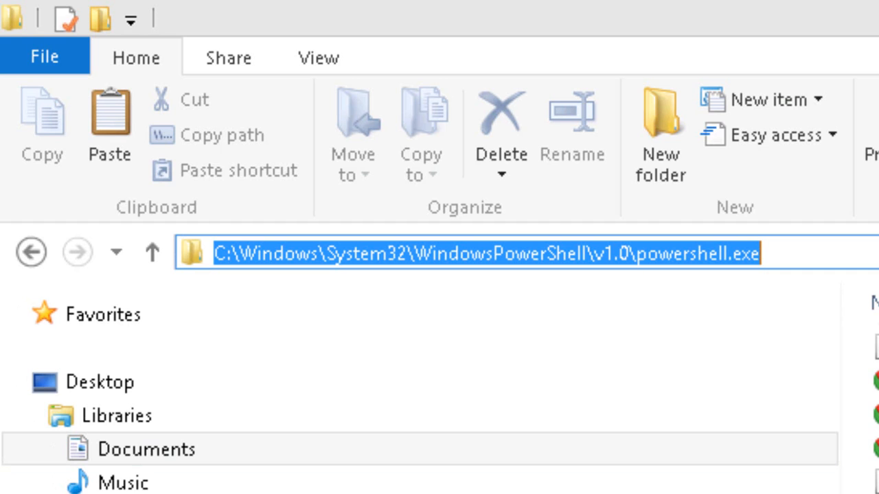
- Launch PowerShell from the address bar and start opening profile.ps1 with np
text(powerShell)
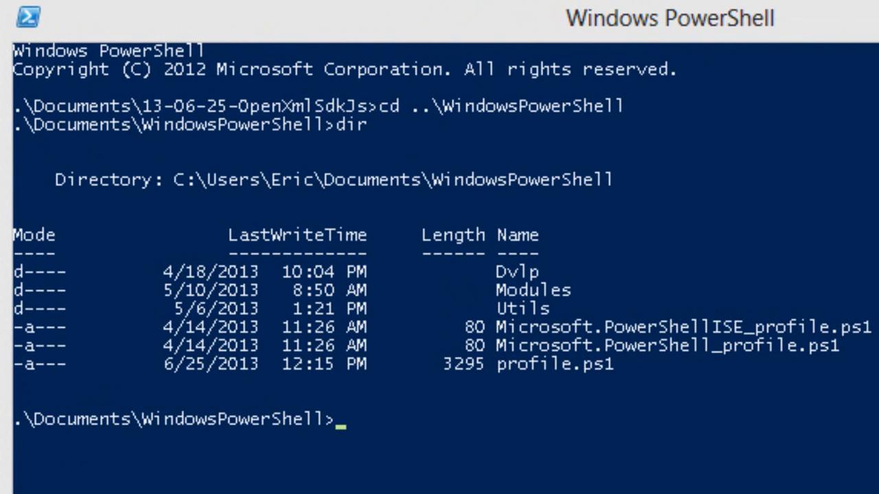
text(np)
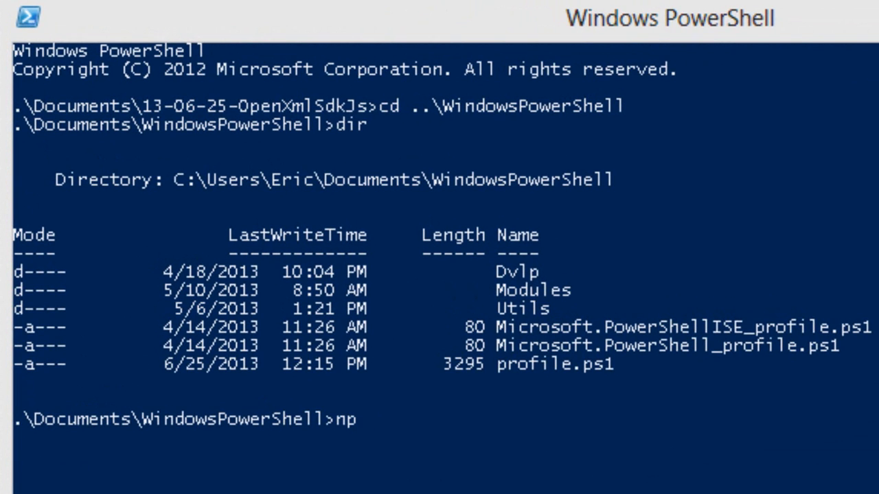
text(profile.ps)
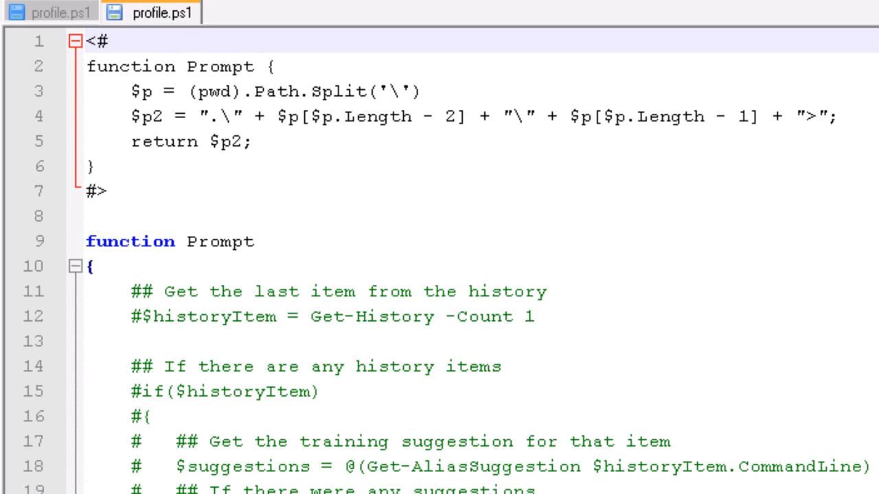
mouse_move(737, 148)
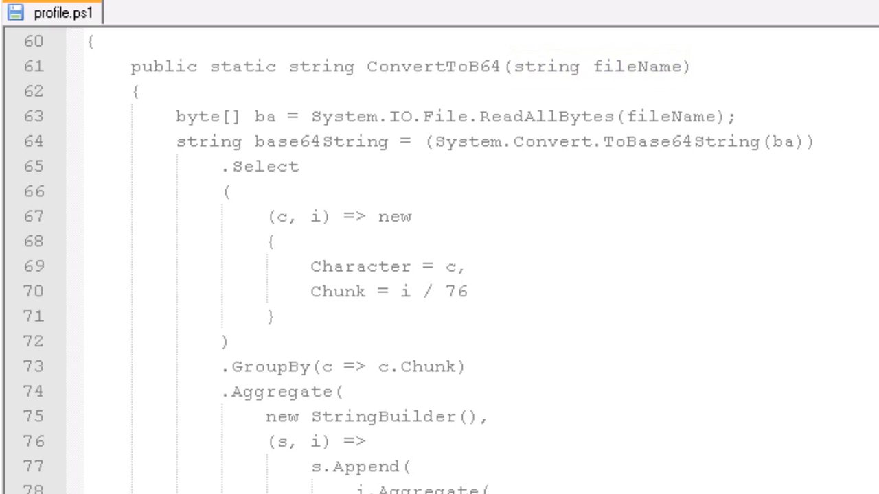
- Review profile.ps1's ConvertToB64 76-character chunking and the ConvertFromB64 function
double_click(390, 292)
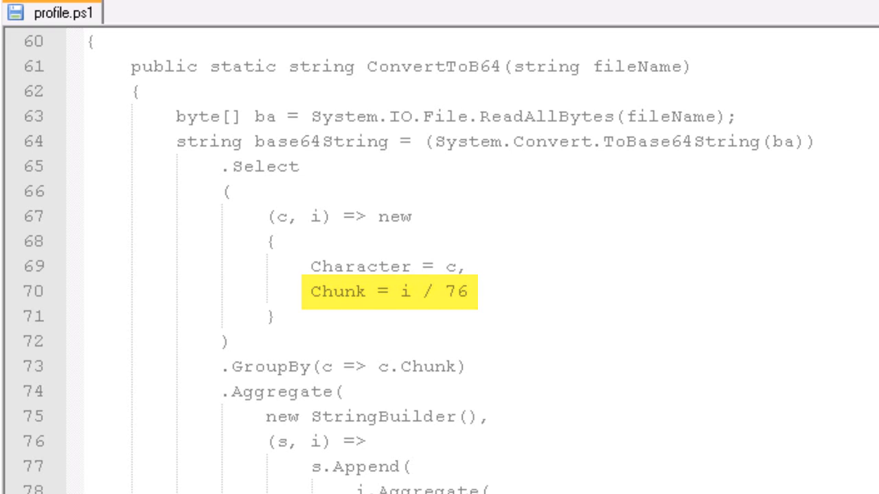
scroll(down, 3)
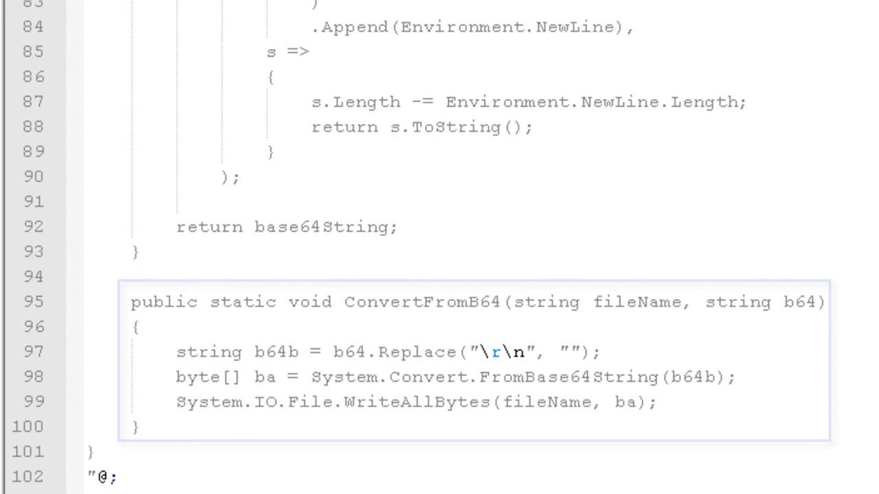
scroll(down, 3)
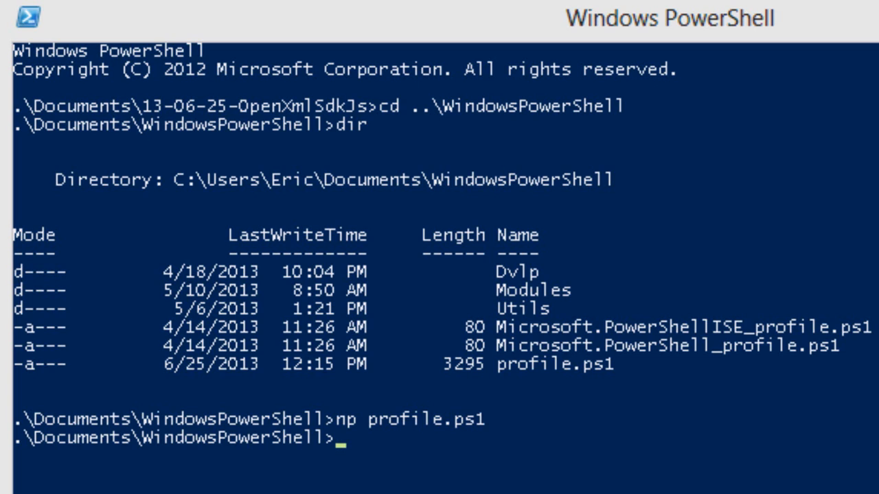
- Change to the 13-06-25-OpenXmlSdkJs folder and run Convert-ToB64 .\TemplateDocument.docx
text(cd ..\13-06-25-OpenXmlSdkJs)
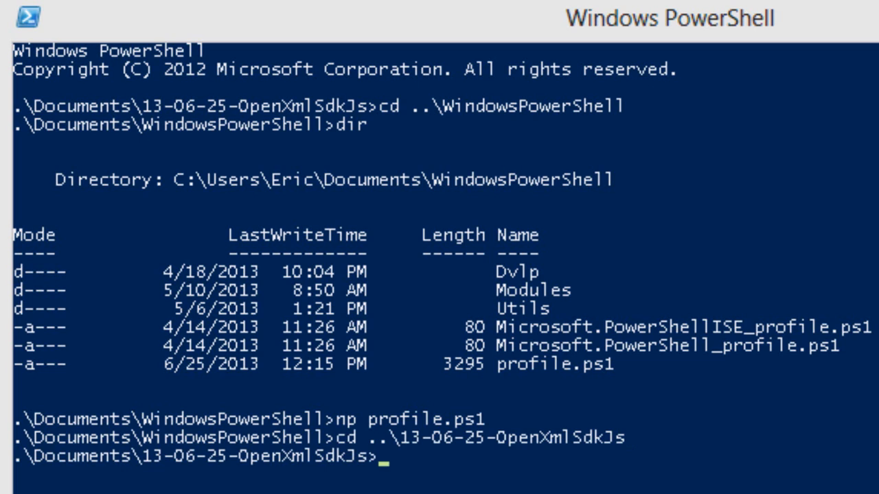
text(temp)
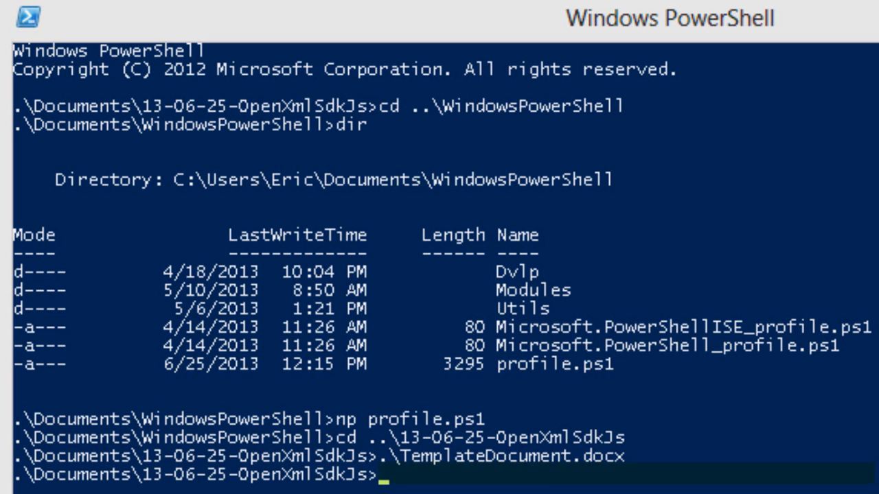
text(Convert-ToB64)
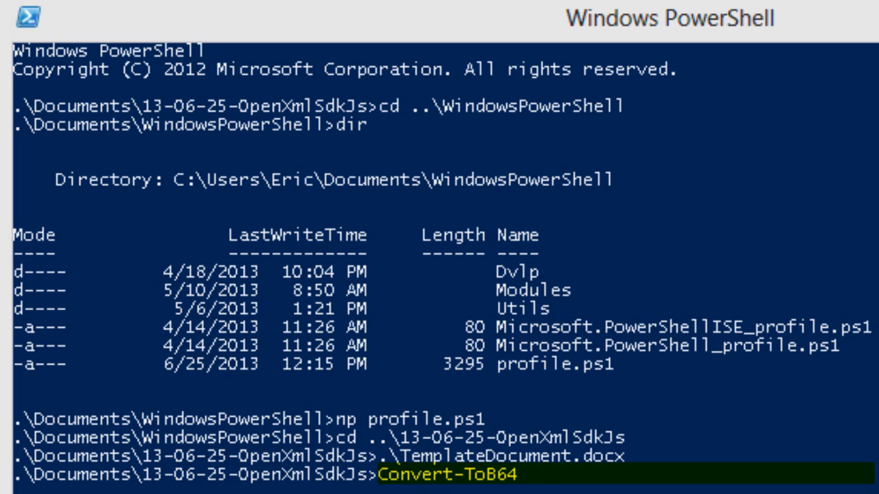
text(.\TemplateDocument.docx)
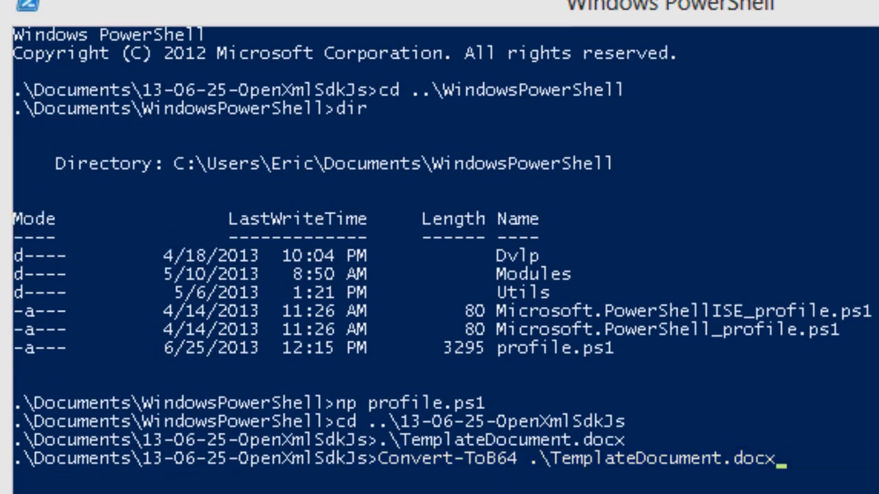
key(enter)
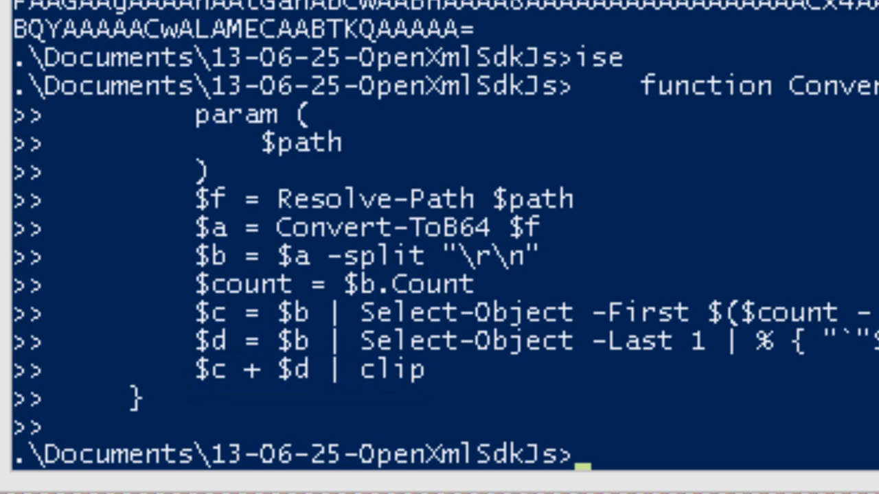
- Begin entering the helper that formats Convert-ToB64 output and pipes it to clip
text(CAFAAATAAgCW0NvbnRlbnR)
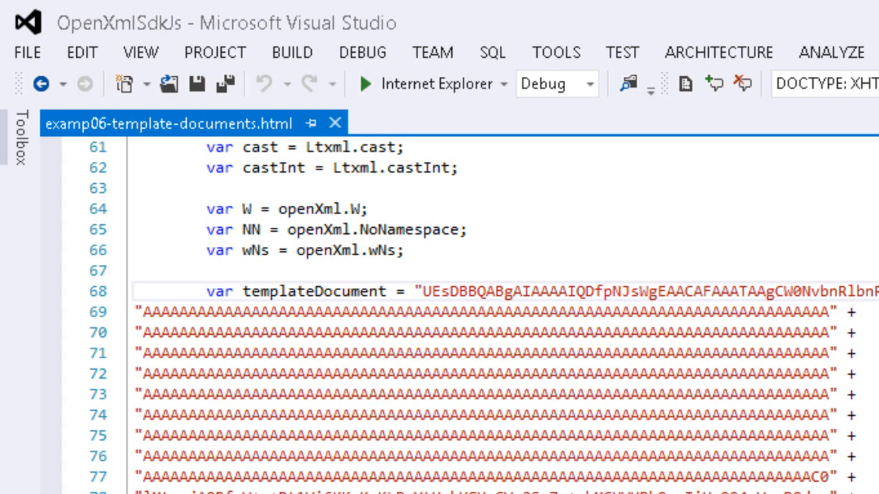
scroll(down, 3)
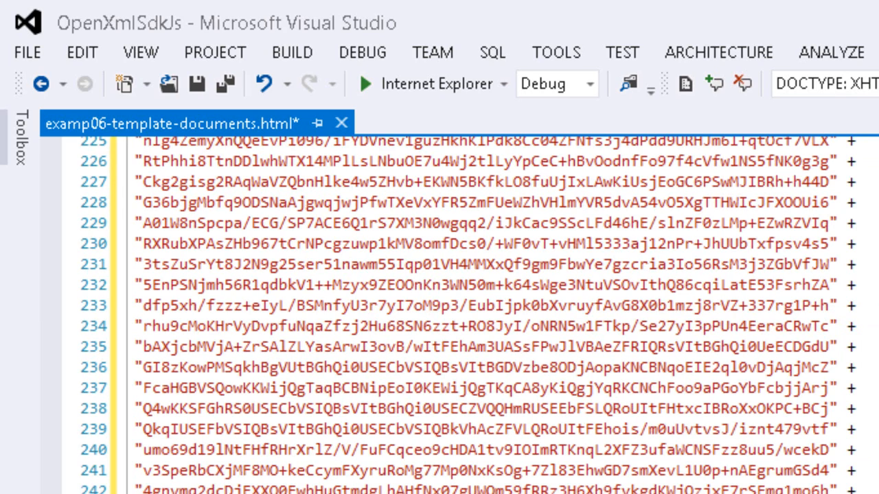
scroll(down, 3)
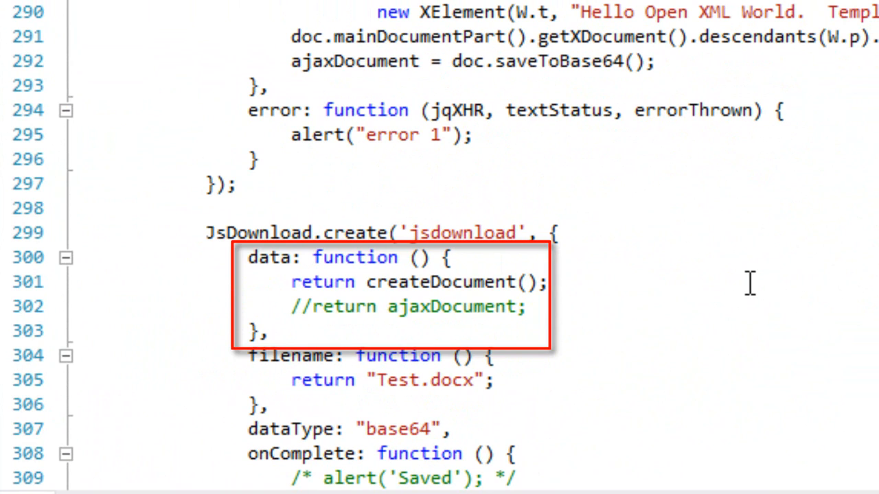
mouse_move(726, 300)
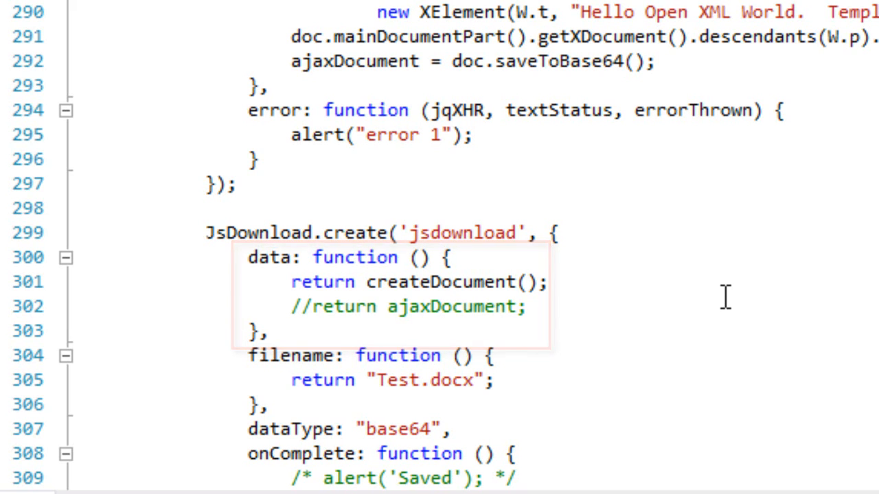
scroll(up, 3)
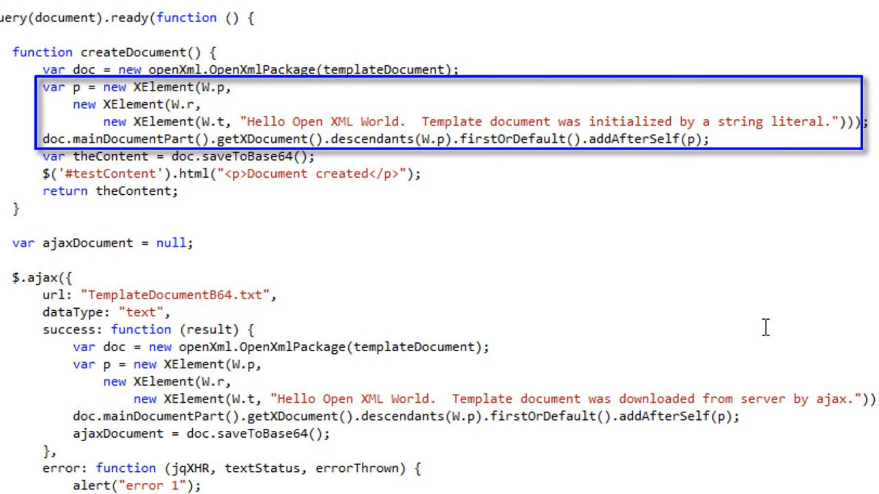
mouse_move(772, 316)
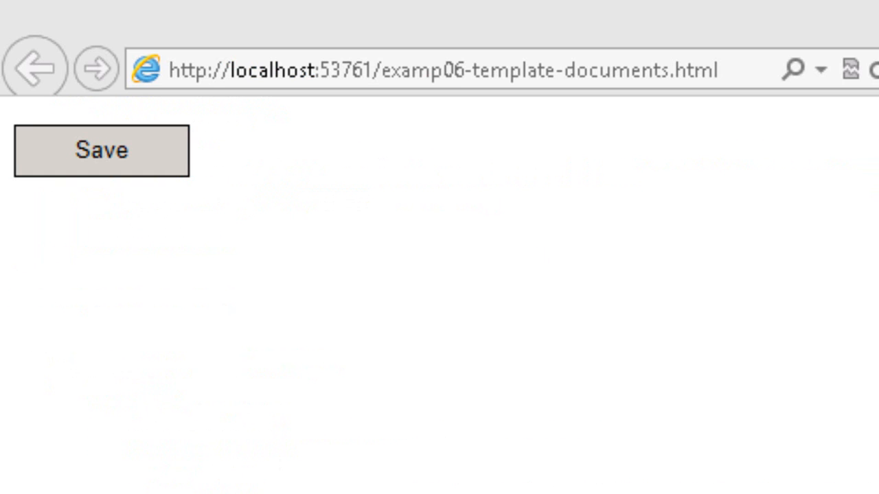
mouse_move(222, 208)
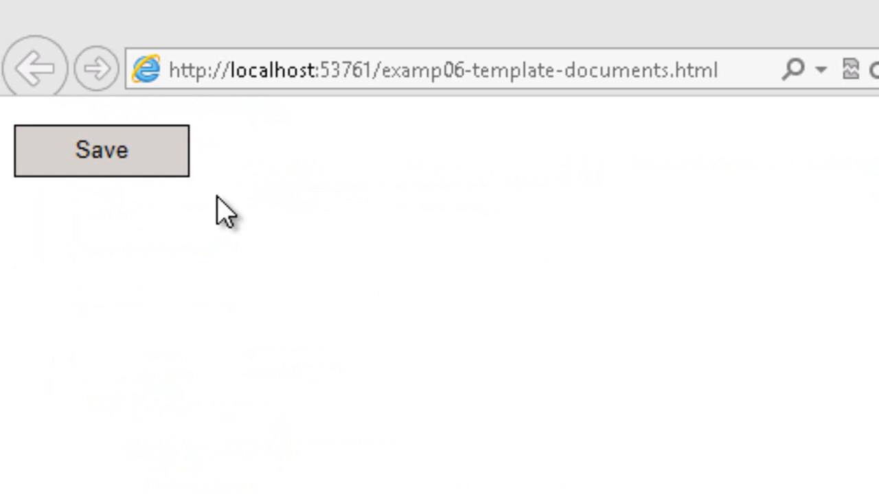
- Generate the document from the page and save the download as Test.docx
click(102, 150)
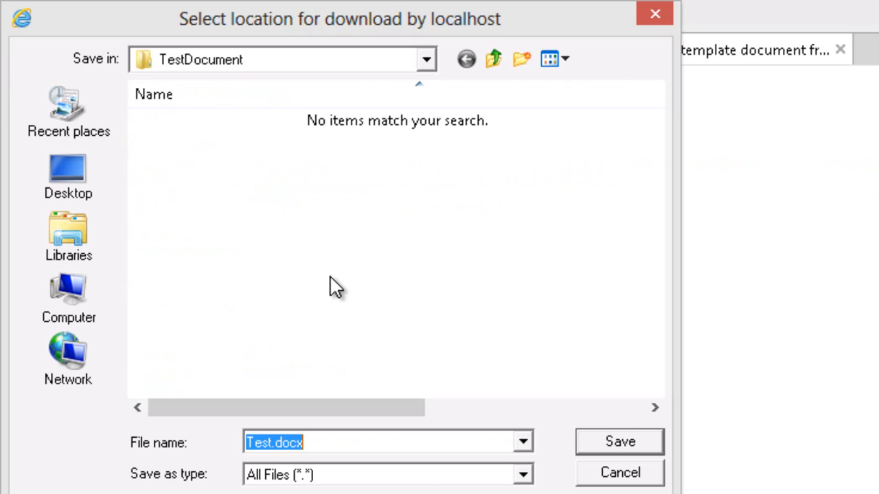
mouse_move(319, 428)
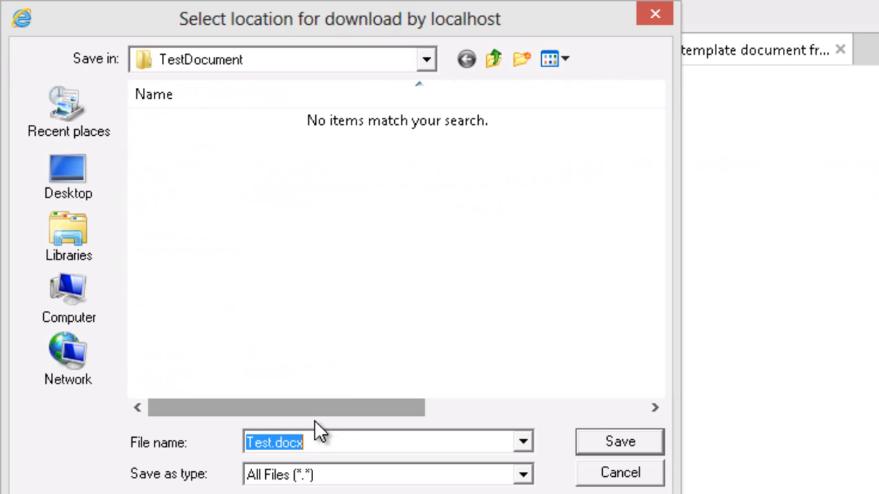
click(618, 442)
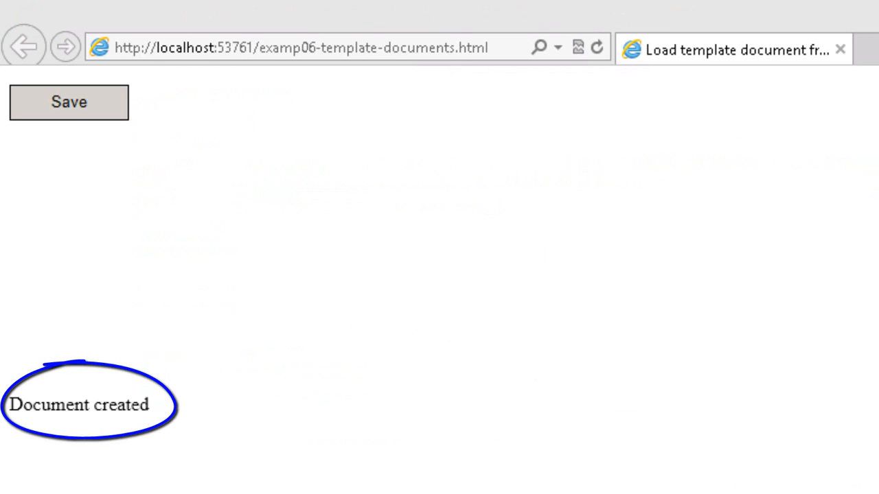
- Switch to the TestDocument folder and open Test.docx in Word
click(68, 102)
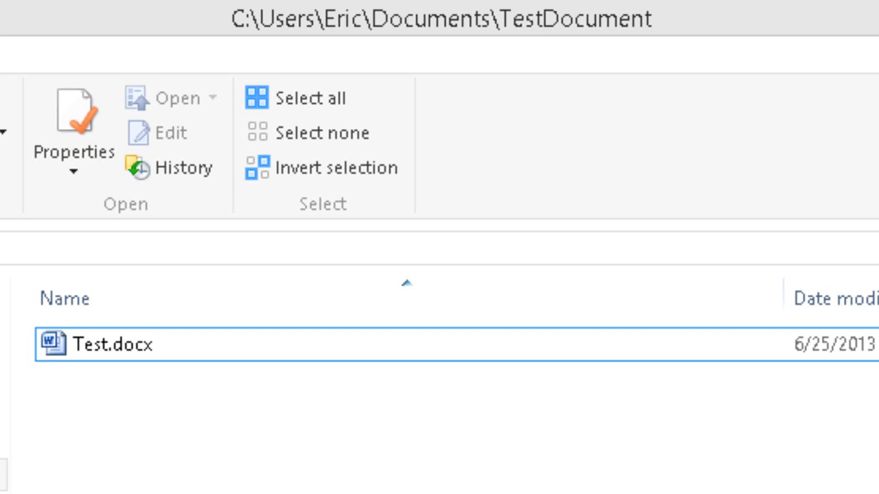
double_click(112, 343)
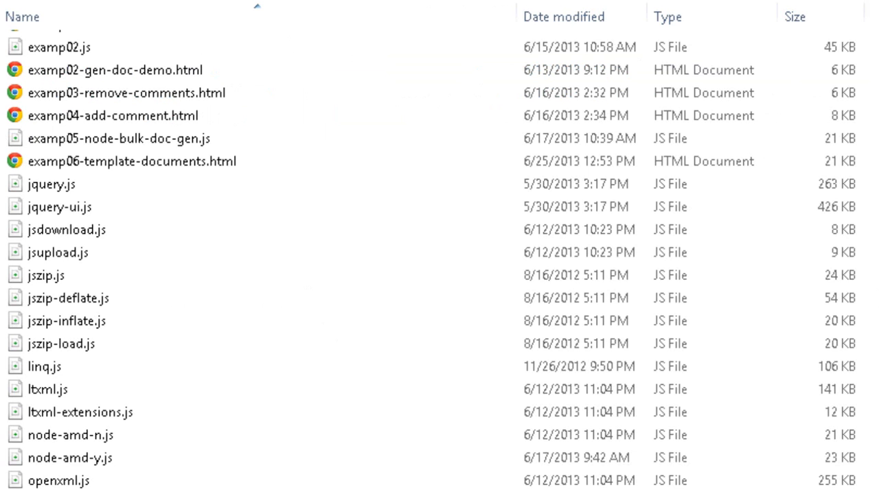
- Scroll the project listing down to TemplateDocument.docx and TemplateDocumentB64.txt
scroll(down, 3)
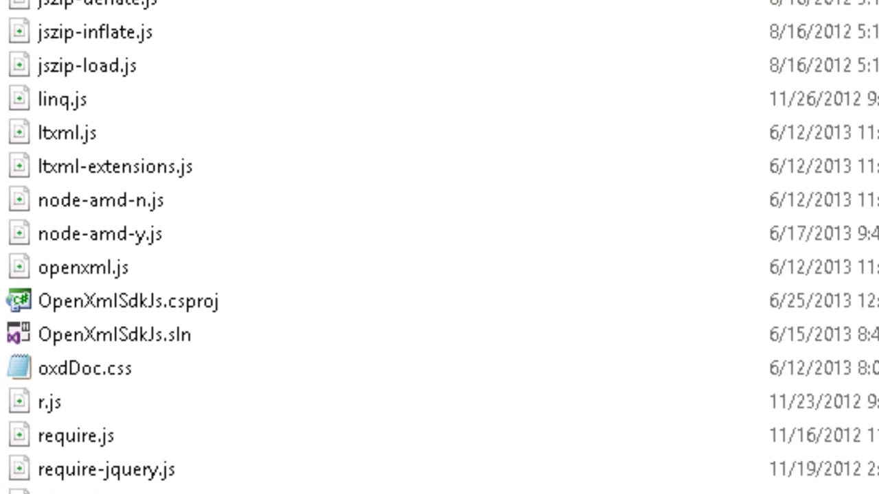
scroll(down, 3)
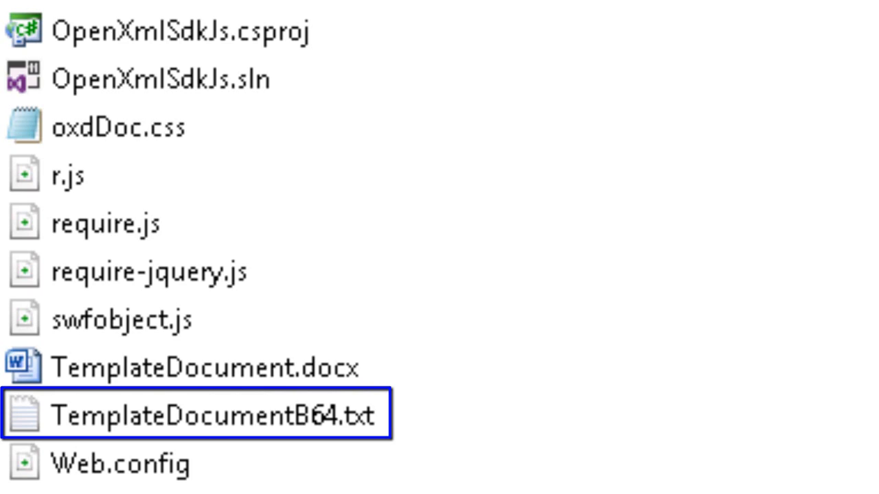
- Run Convert-ToB64 .\TemplateDocument.docx > .\TemplateDocumentB64.txt in PowerShell
click(206, 415)
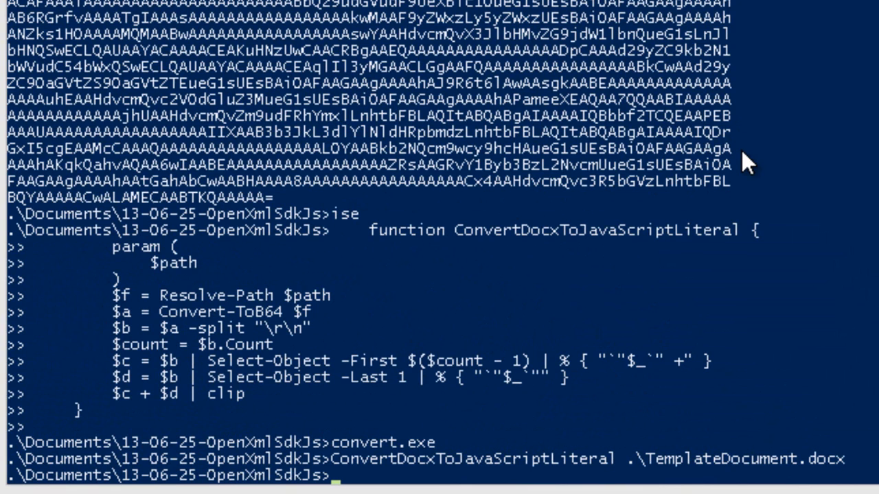
text(convert)
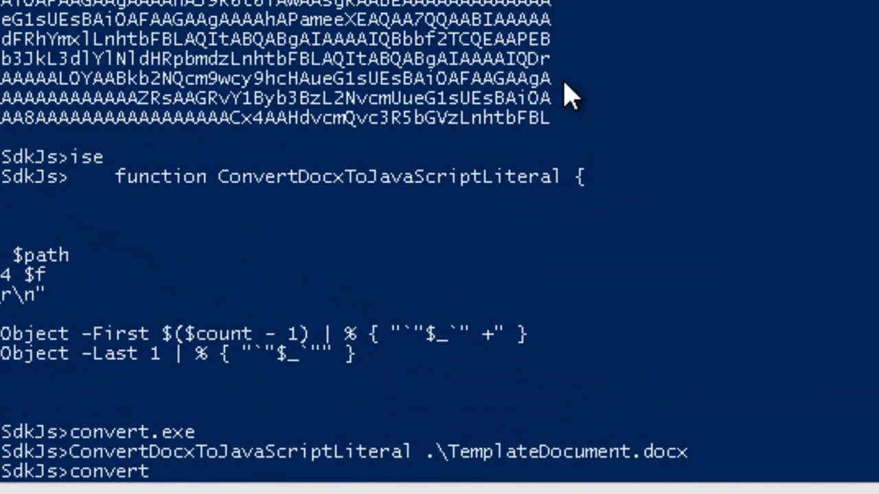
text(Convert-ToB64 .\TemplateDocument.docx)
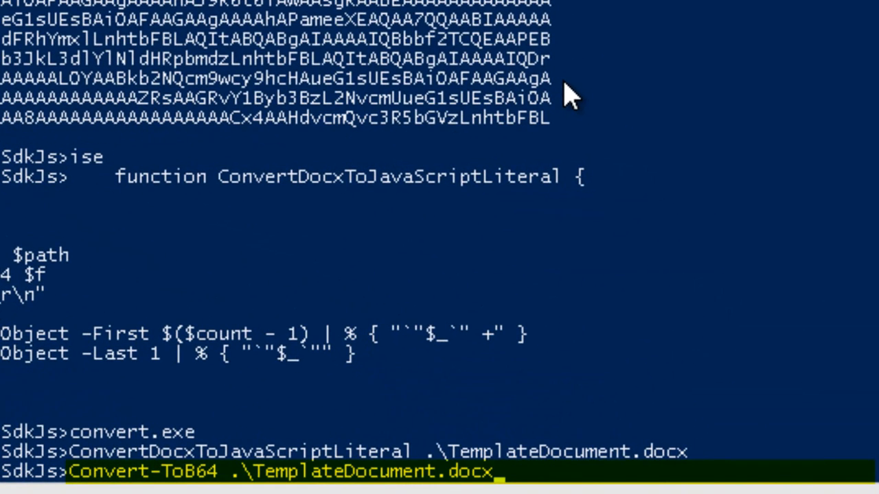
text(>)
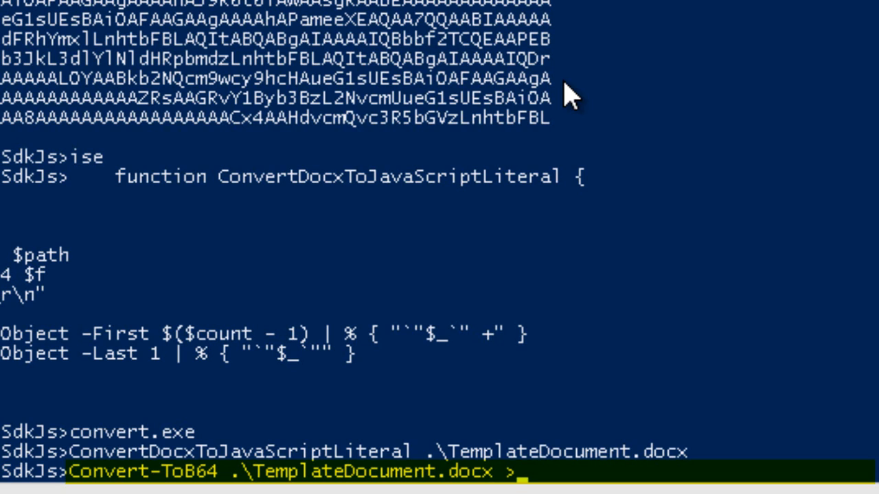
text(Tem)
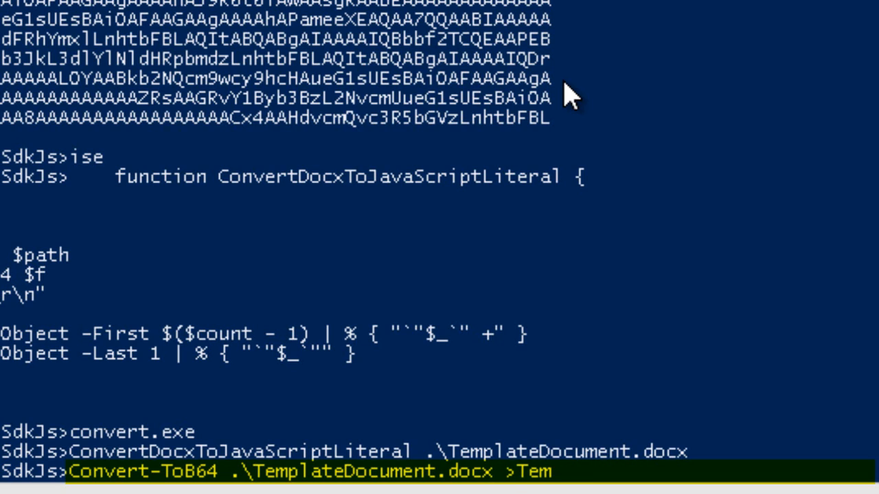
text(plateDocu)
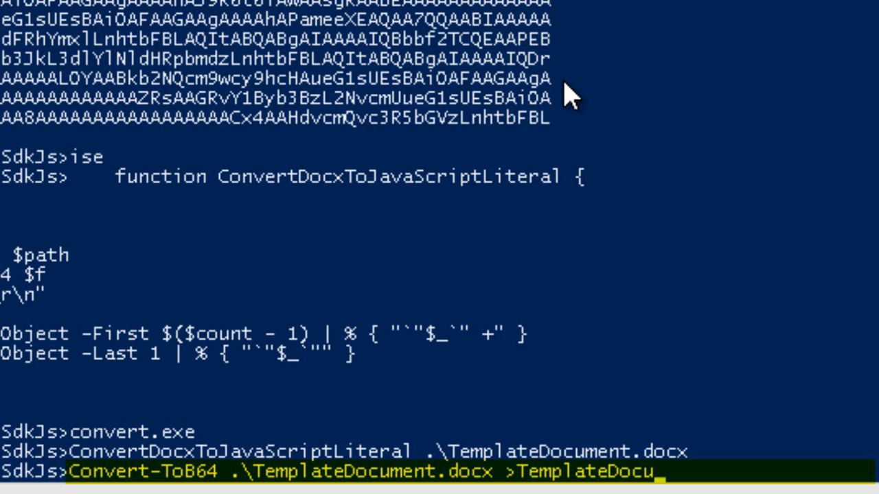
text(.\TemplateDocumentB64.txt)
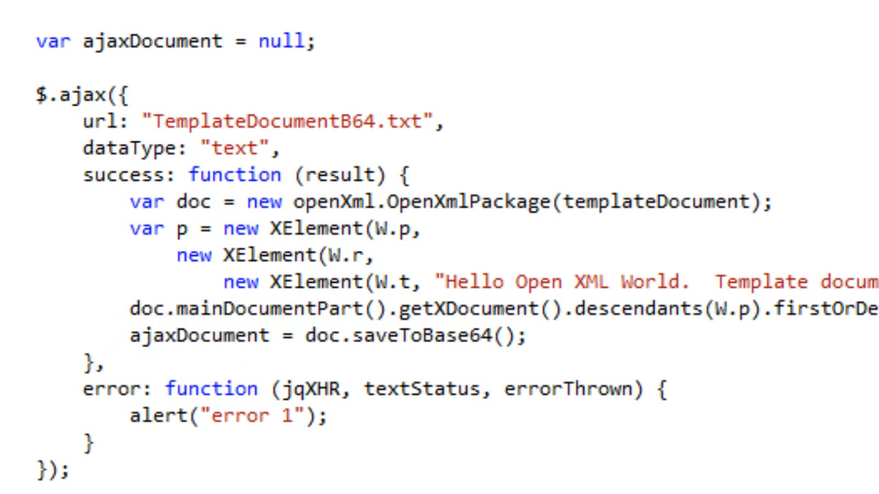
- Uncomment 'return ajaxDocument;' in the JsDownload data function
scroll(down, 3)
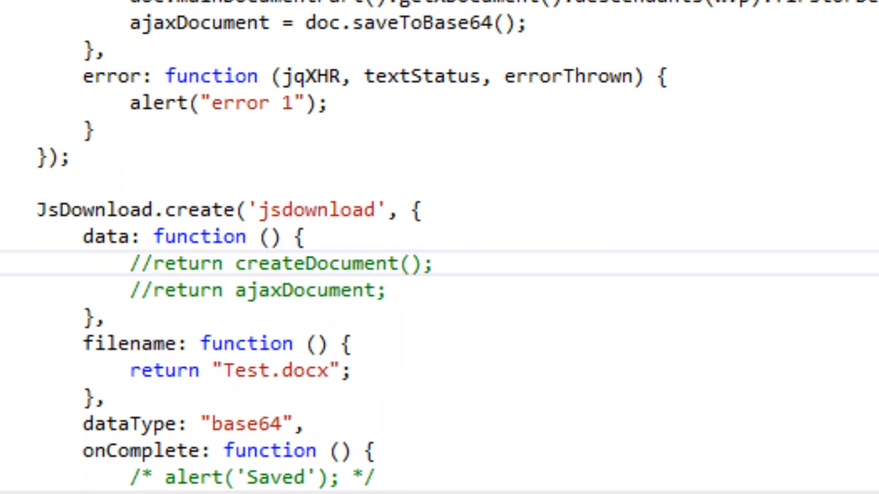
click(153, 292)
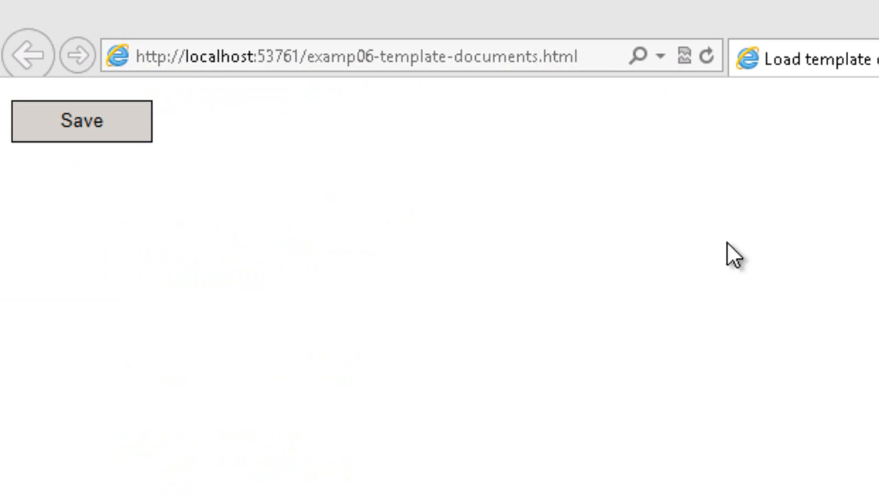
- Save the AJAX-generated document as Test2.docx and open it in Word
click(81, 121)
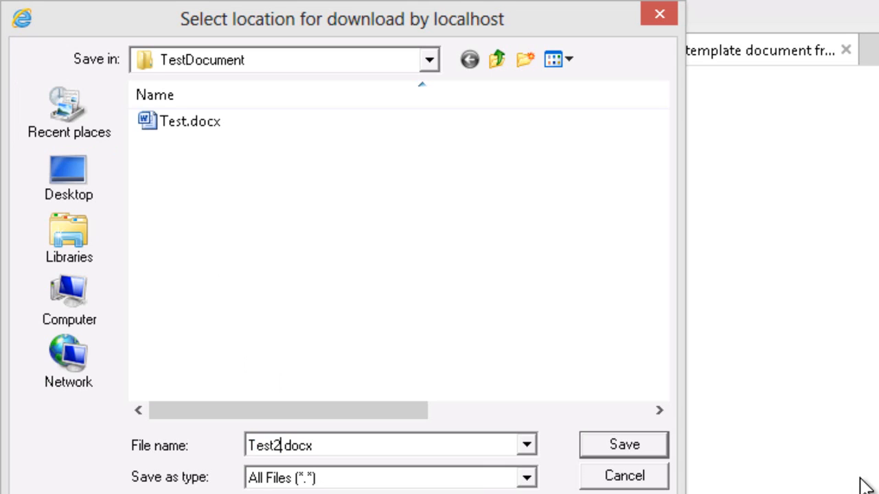
click(624, 445)
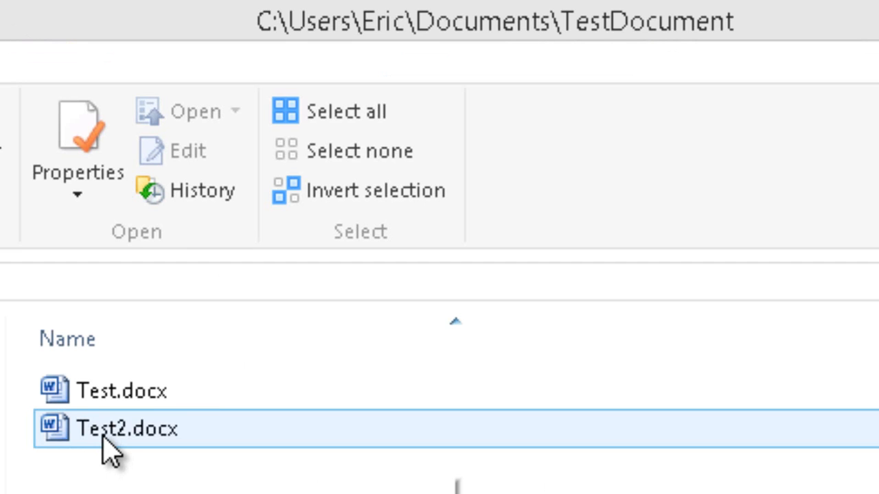
double_click(127, 428)
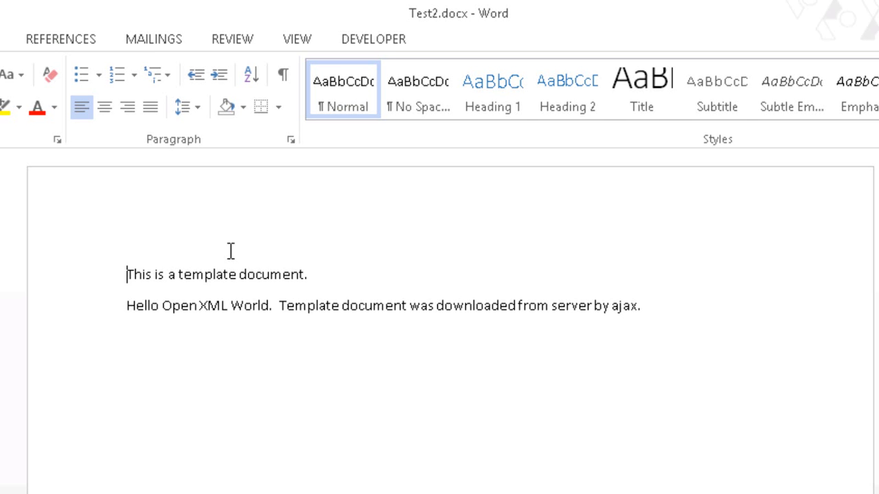